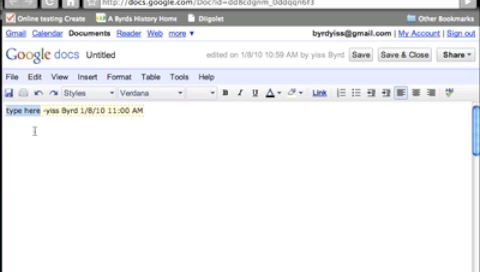
# Add the words 'good job' beneath the dated line in the shared document.
pyautogui.write('good job')
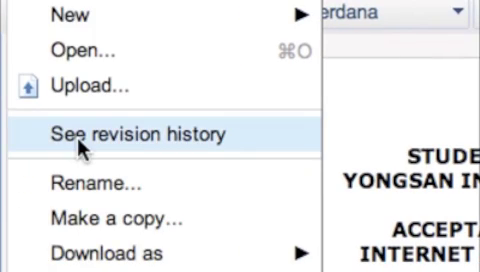
pyautogui.moveTo(120, 148)
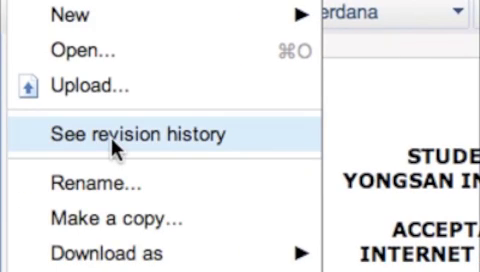
# View the Acceptable Use Policy's revision history and scroll through the list of revisions.
pyautogui.click(136, 134)
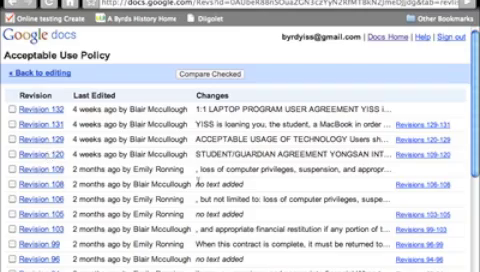
pyautogui.scroll(-3)
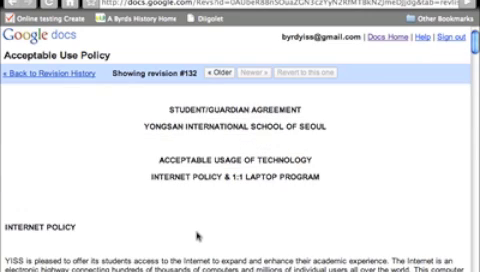
pyautogui.scroll(-3)
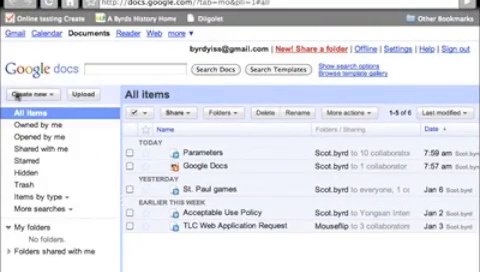
# Create a new folder and show its empty contents view.
pyautogui.click(40, 94)
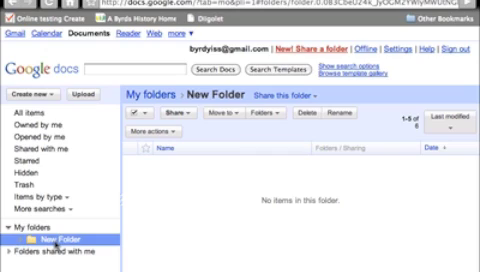
pyautogui.moveTo(204, 222)
pyautogui.write('PD')
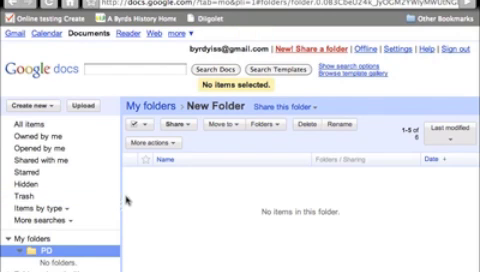
pyautogui.click(26, 106)
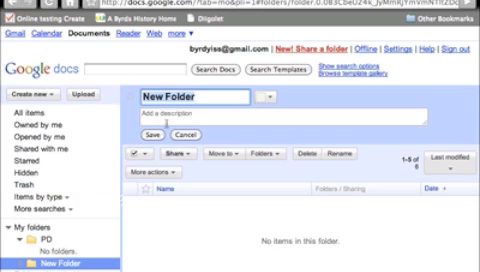
# Begin renaming the new folder, entering '1st perio' in the name field.
pyautogui.write('1st perio')
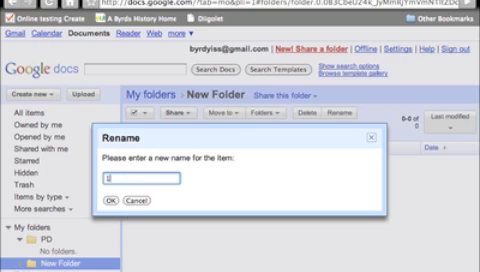
# Rename the folder to '1st period' and return to the owned-documents list.
pyautogui.write('1st period')
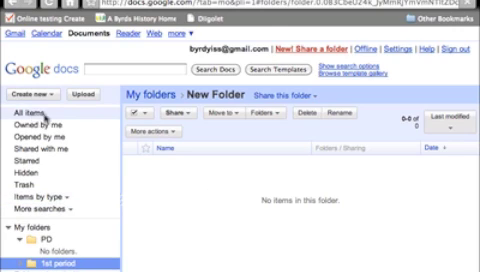
pyautogui.click(28, 110)
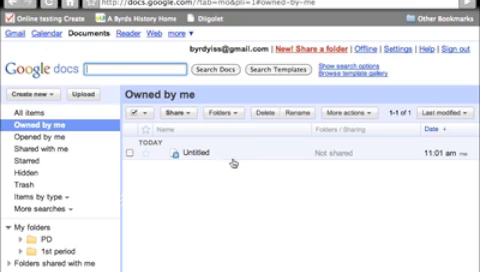
# Switch to the Shared with me list of documents.
pyautogui.click(44, 148)
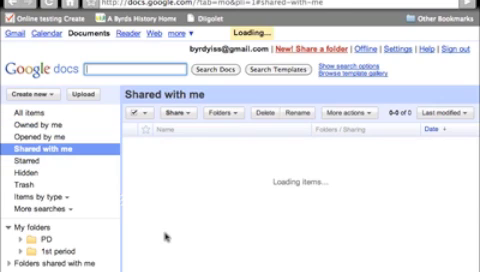